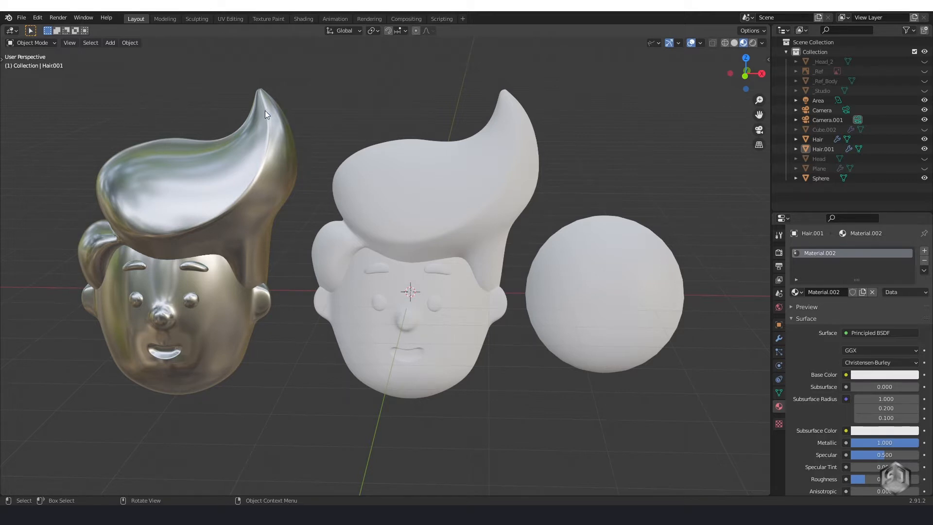
mouse_move(266, 164)
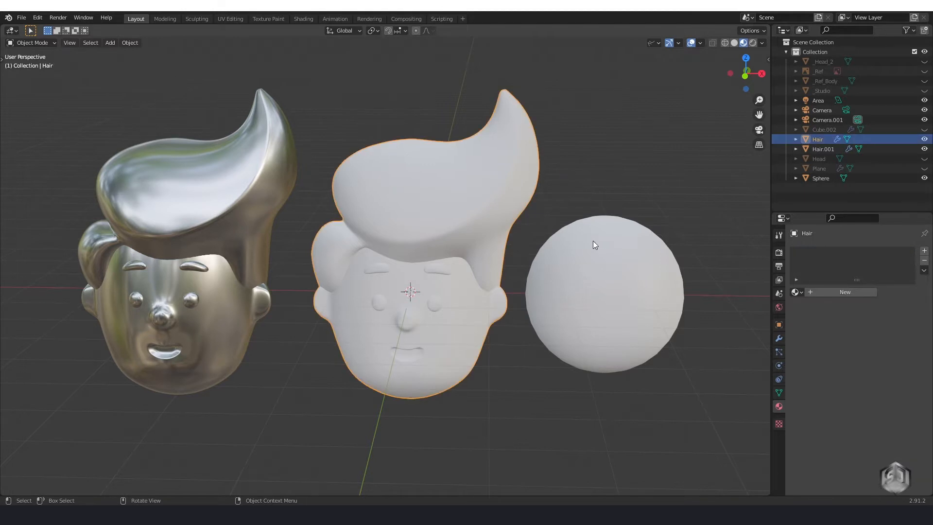
- Orbit around the heads and select the old sphere in the viewport
left_click_drag(595, 244, 383, 112)
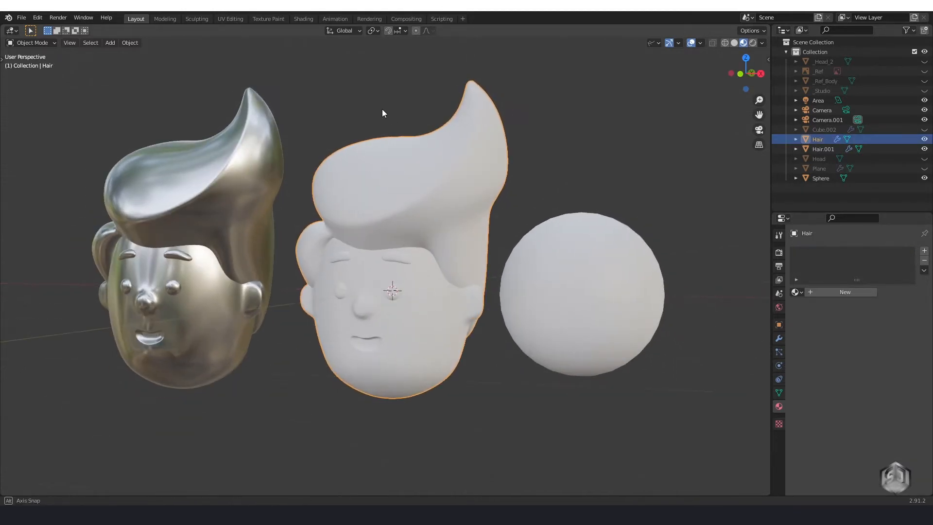
left_click(589, 290)
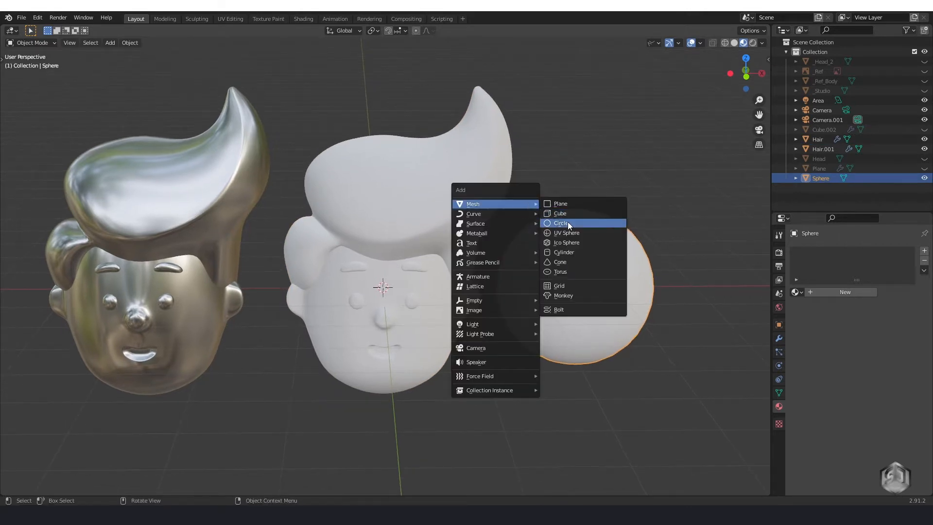
- Add a new UV Sphere, move it beside the white head, and go to the Shading workspace
left_click(565, 232)
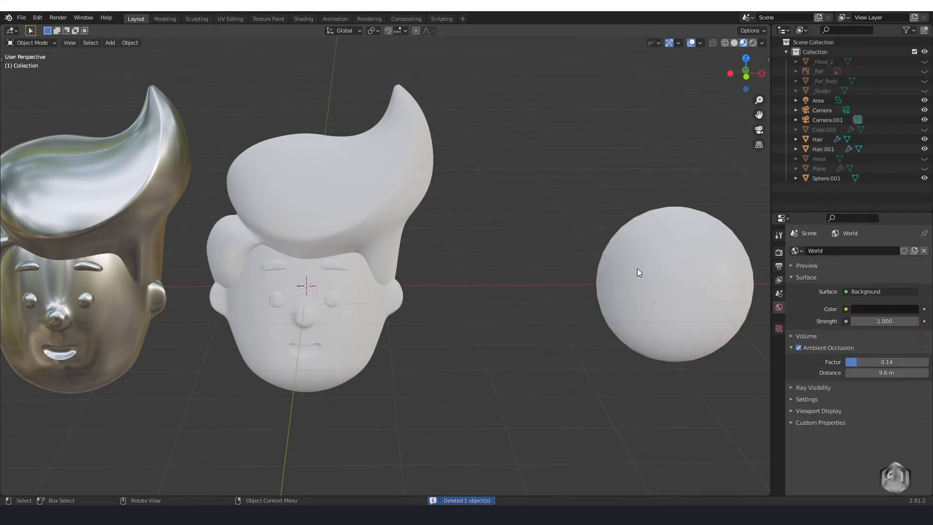
left_click_drag(675, 284, 530, 285)
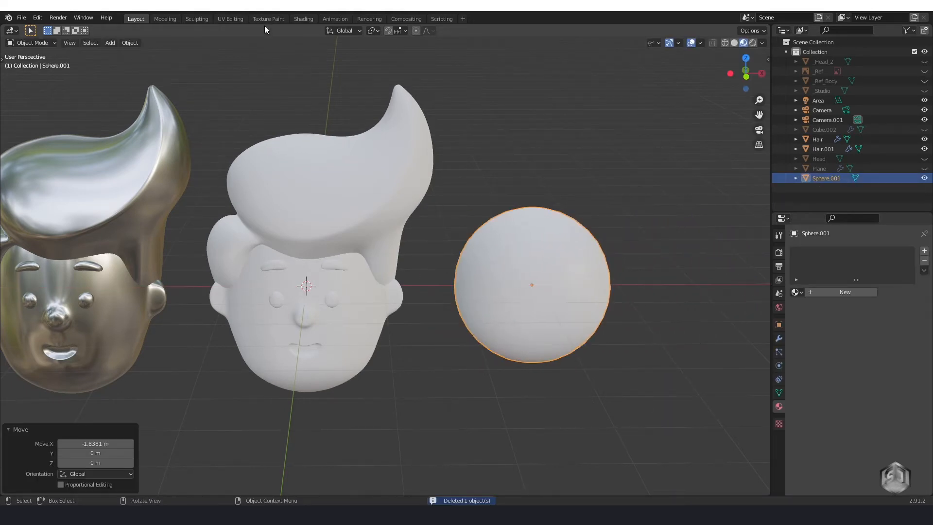
left_click(304, 18)
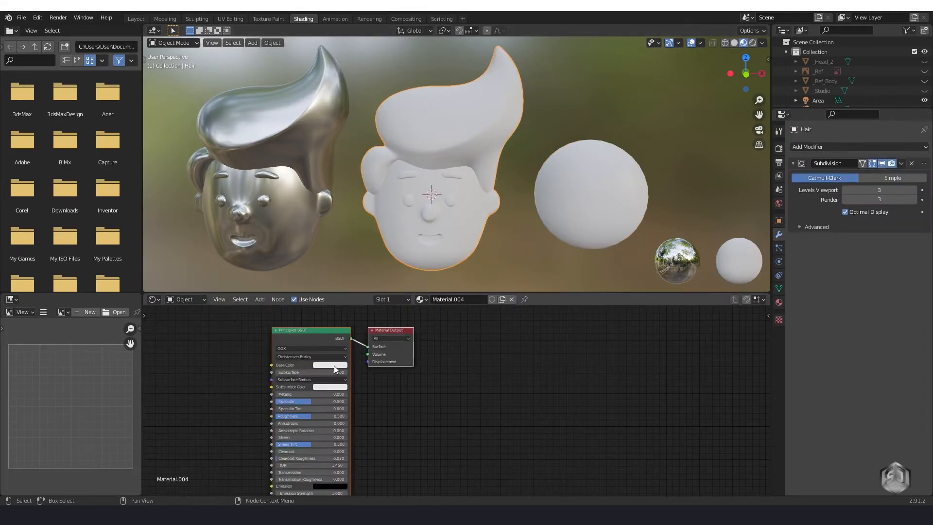
- Open the Base Color picker on the hair's Principled BSDF node
left_click(330, 364)
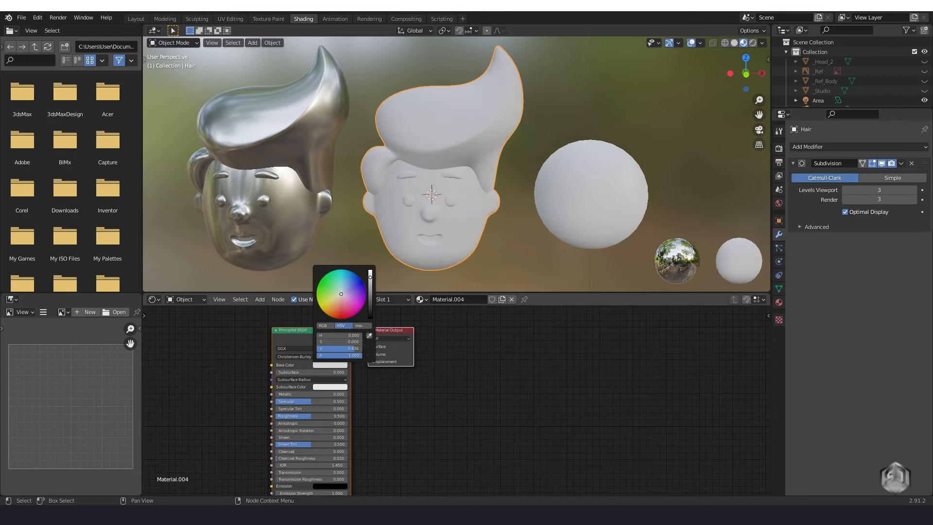